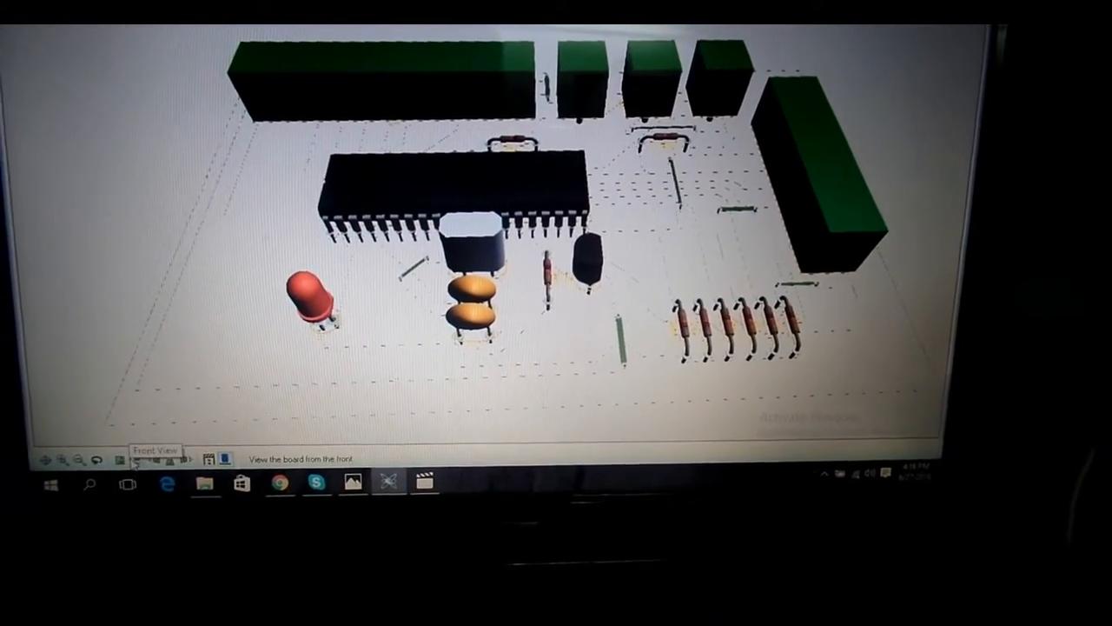
# - Switch the 3D Visualizer to the back view of the board, then the right-side view
pyautogui.click(120, 471)
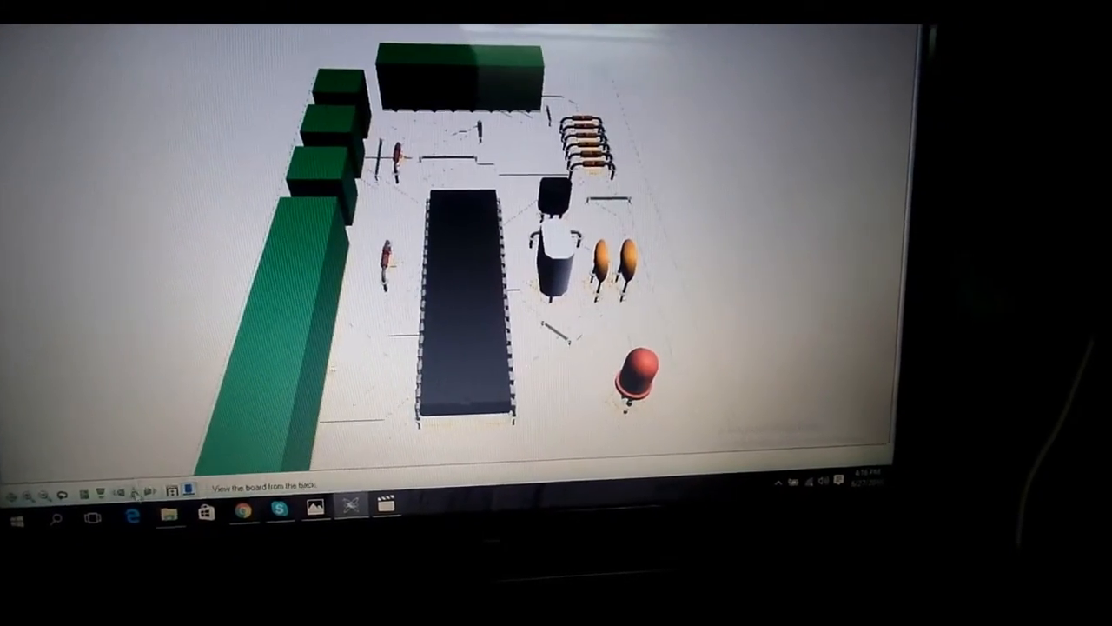
pyautogui.click(153, 494)
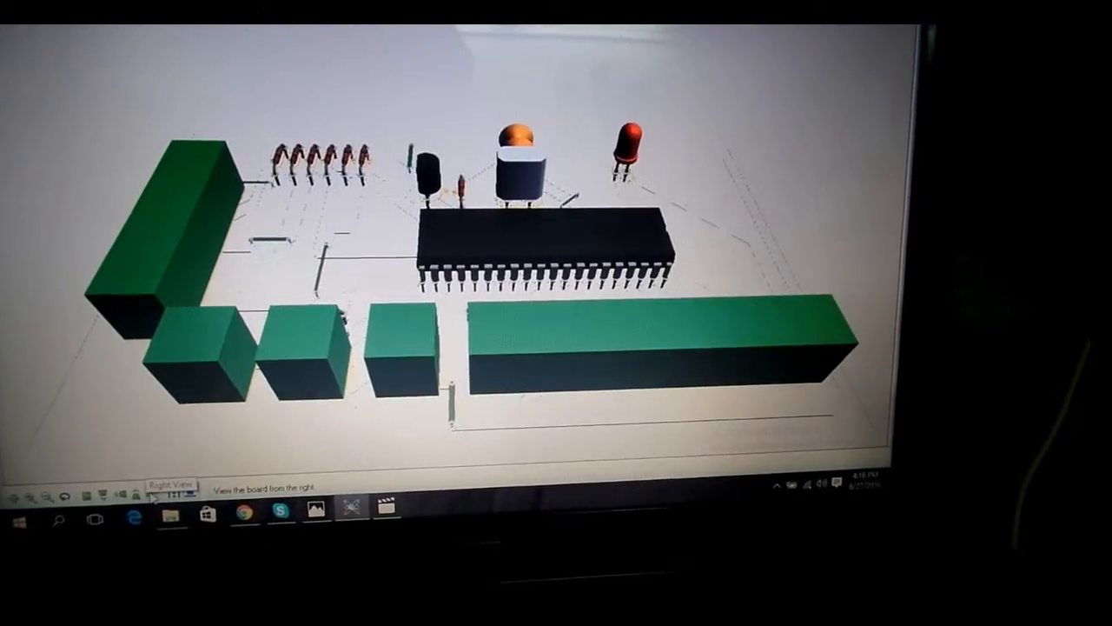